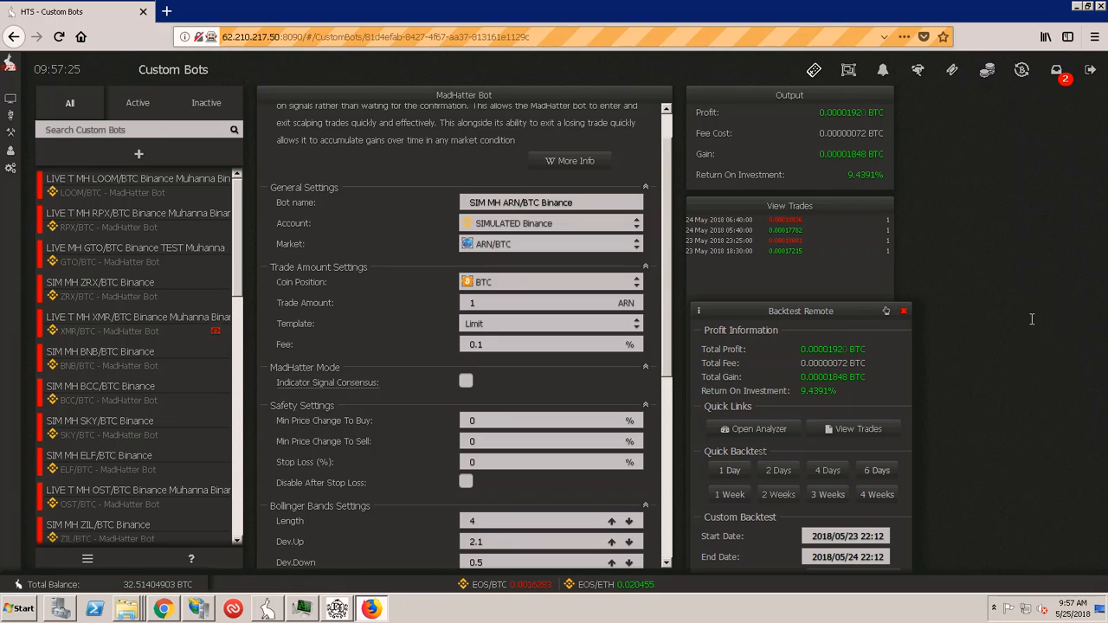
{"action": "mouse_move", "coordinate": [1035, 303]}
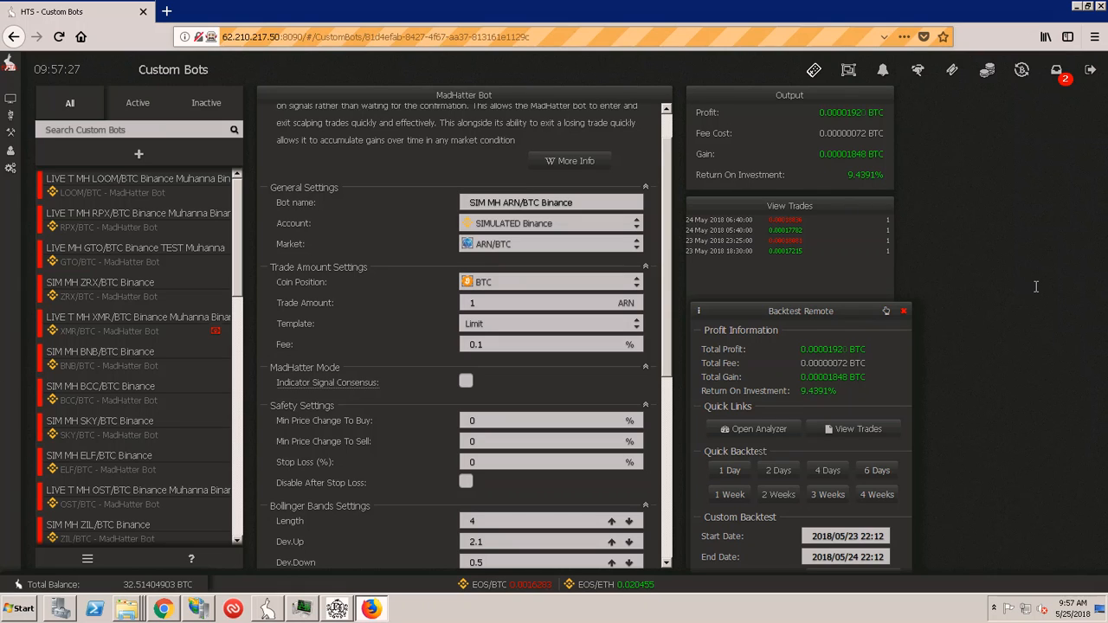
{"action": "mouse_move", "coordinate": [779, 442]}
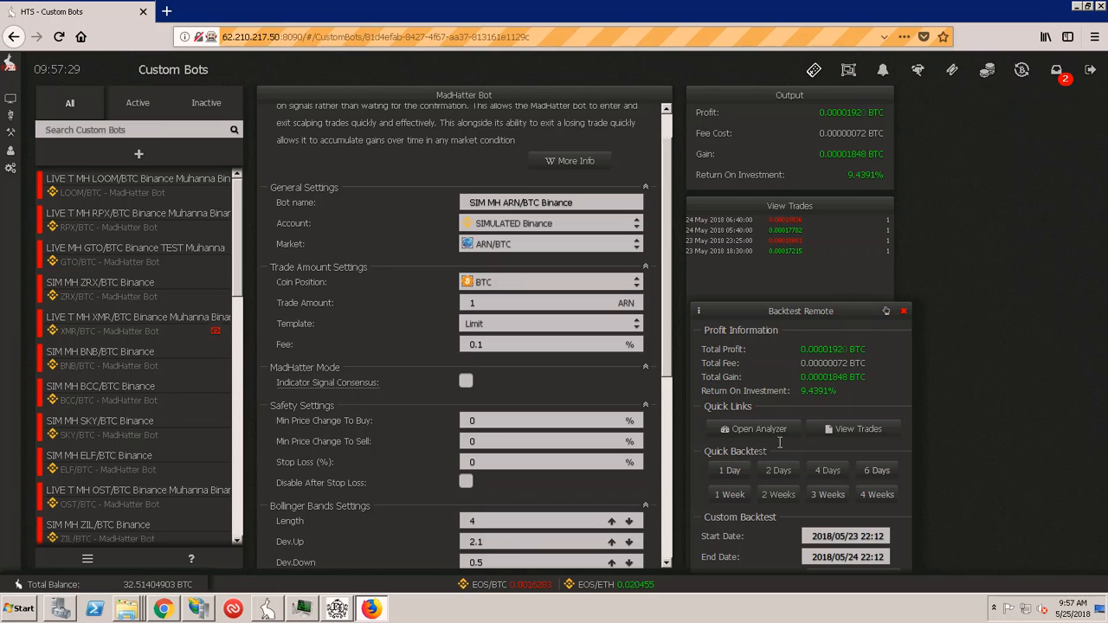
{"action": "mouse_move", "coordinate": [913, 313]}
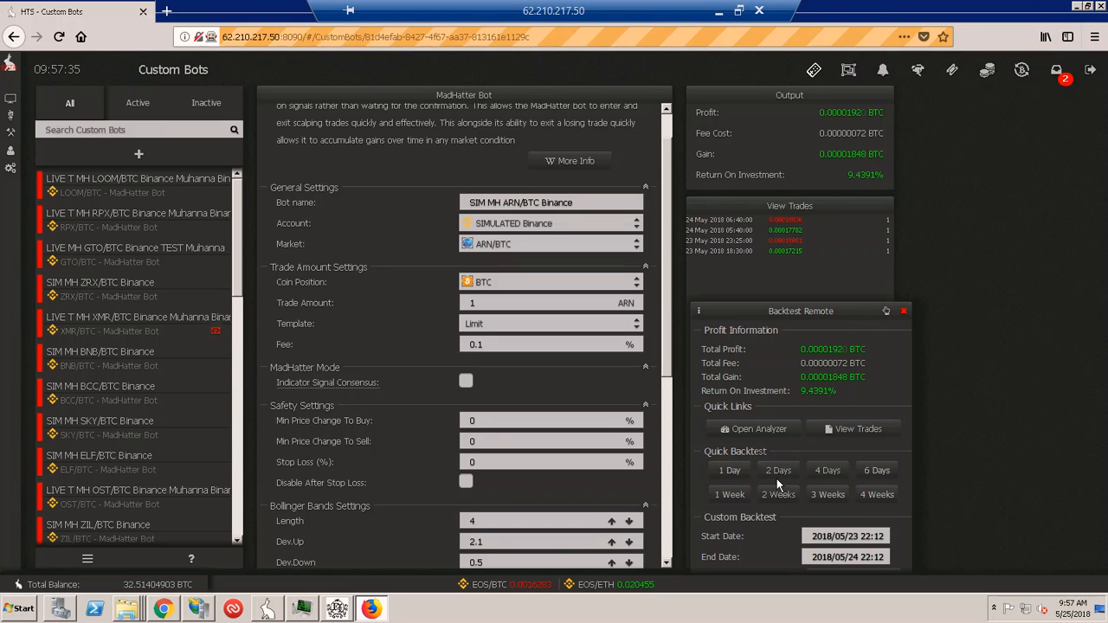
Step: Stop the SIM MH ARN/BTC Binance bot and confirm Yes in the Deactivate bot dialog
{"action": "left_click", "coordinate": [777, 470]}
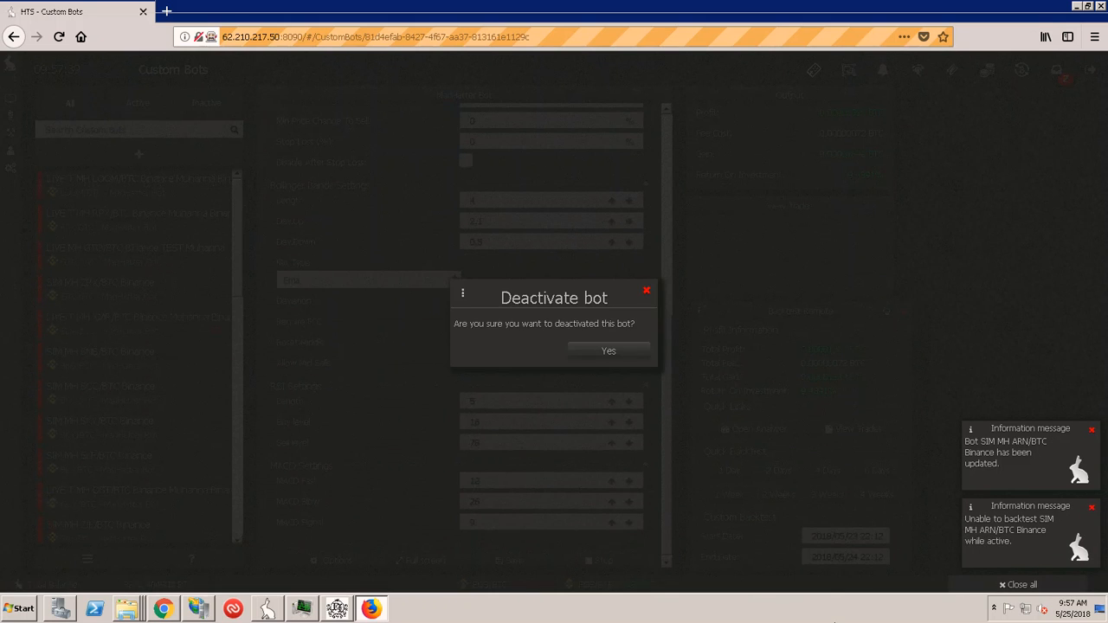
{"action": "left_click", "coordinate": [607, 351]}
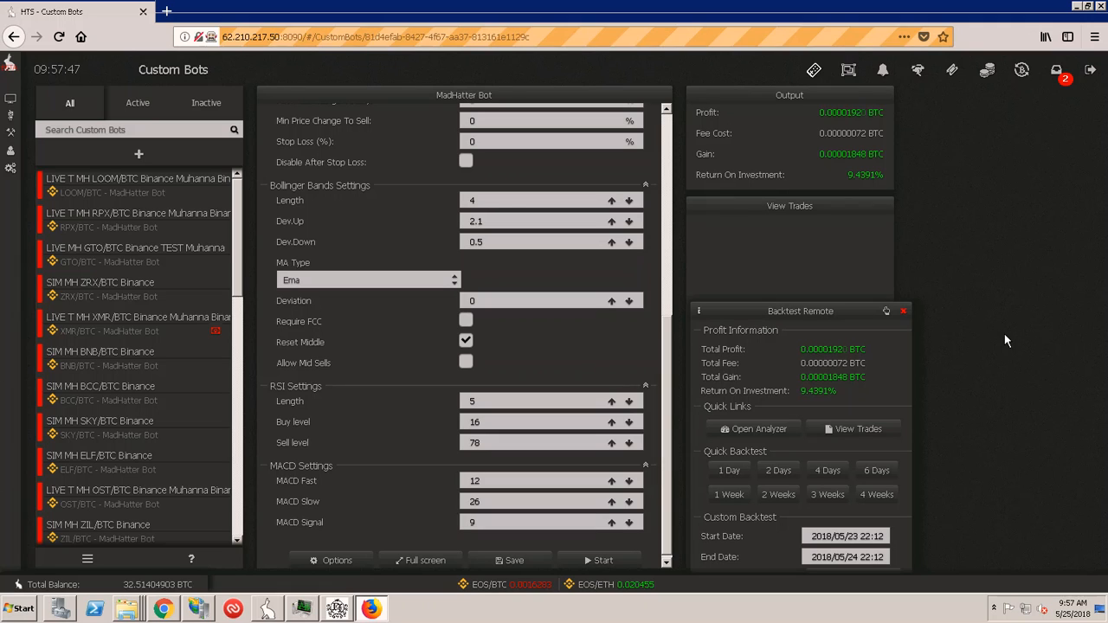
{"action": "mouse_move", "coordinate": [965, 376]}
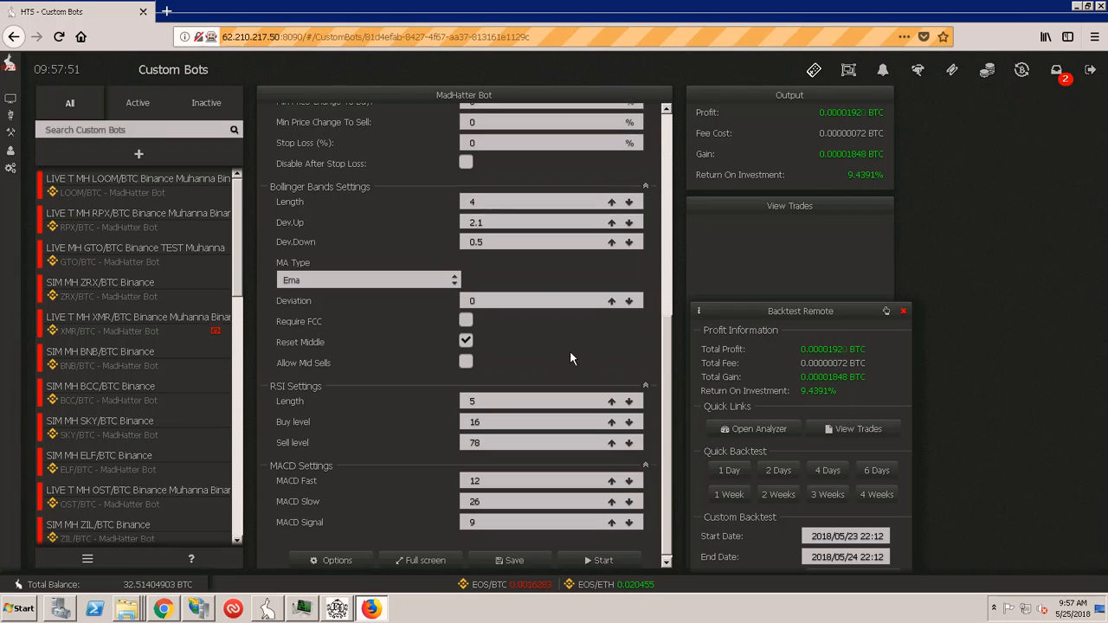
{"action": "scroll", "scroll_direction": "up", "scroll_amount": 3}
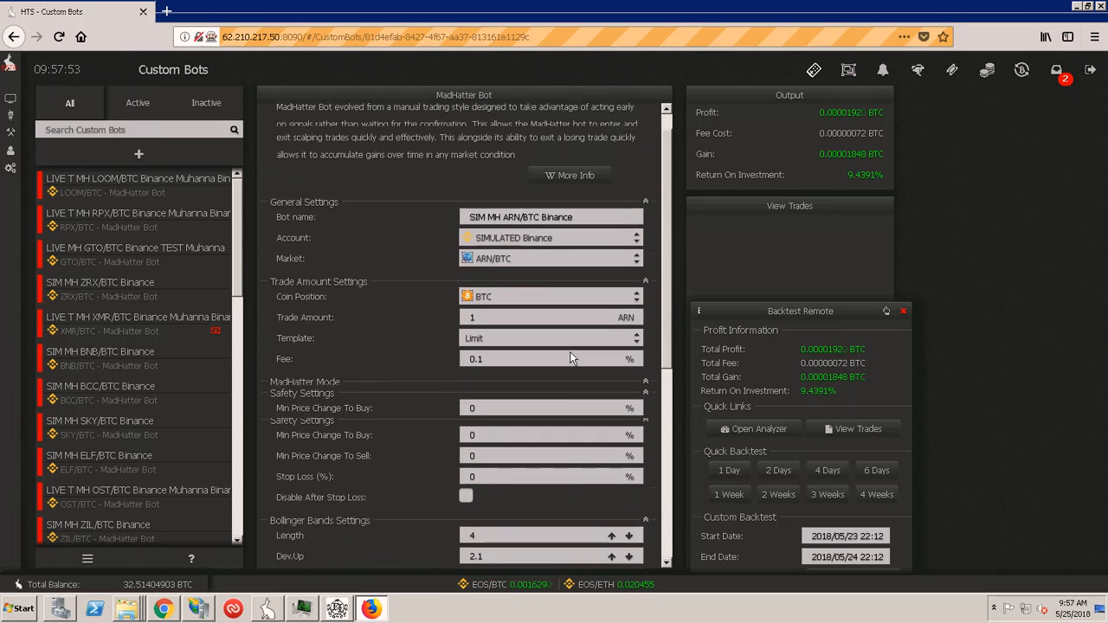
{"action": "scroll", "scroll_direction": "down", "scroll_amount": 3}
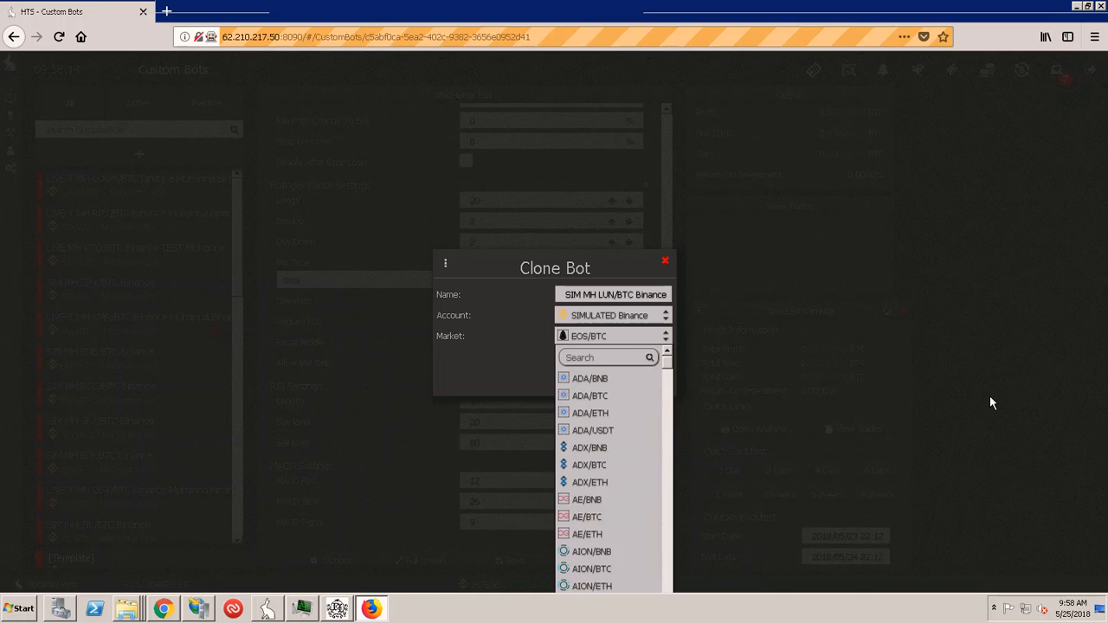
Step: Confirm the Clone Bot dialog to create the new MadHatter bot
{"action": "left_click", "coordinate": [665, 260]}
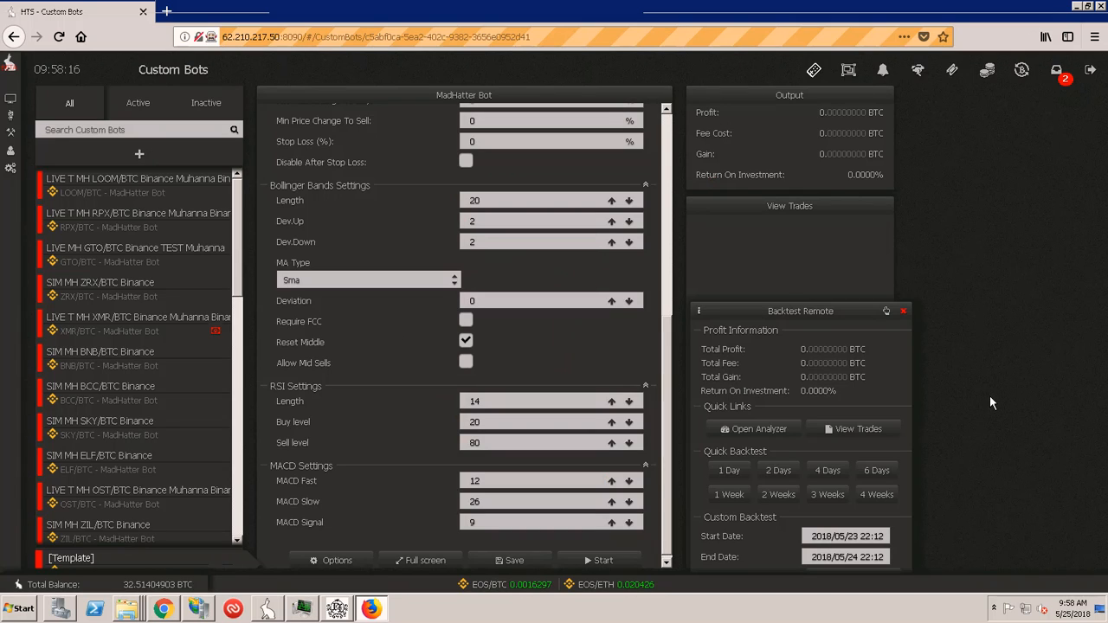